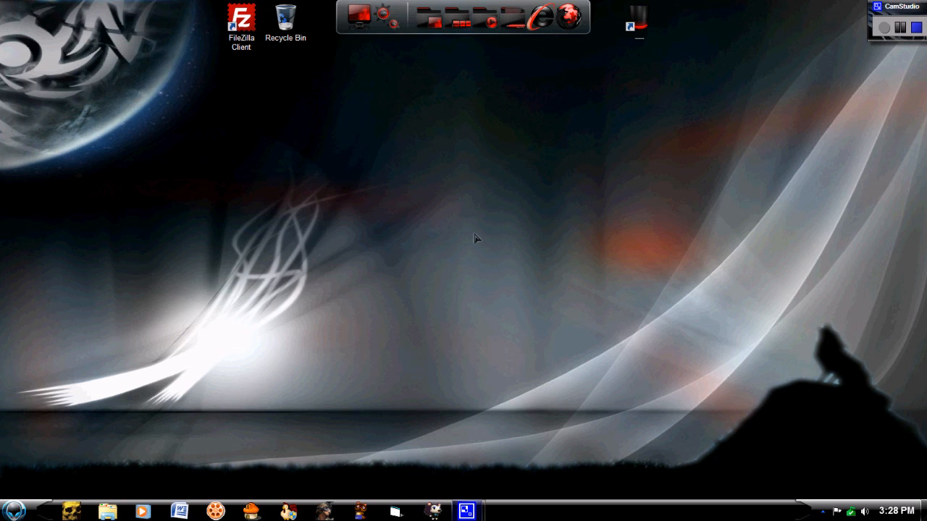
mouse_move(478, 230)
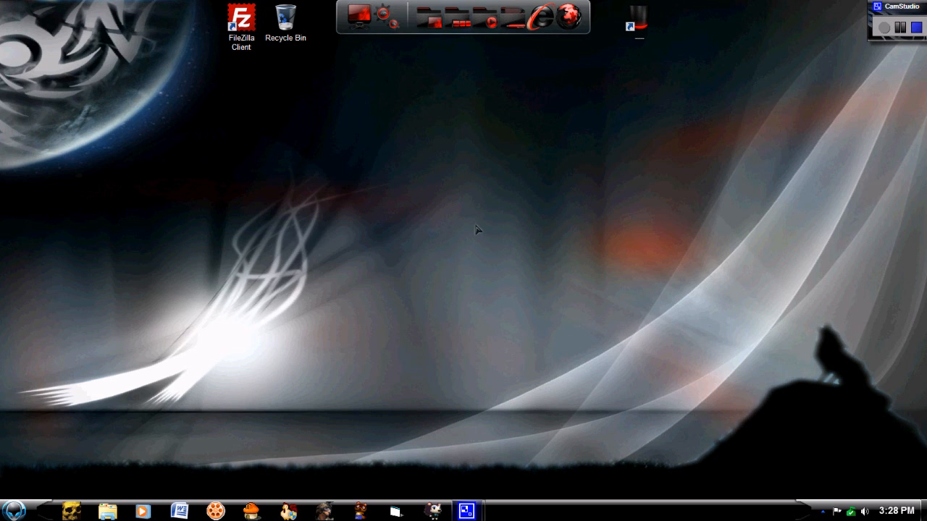
mouse_move(476, 223)
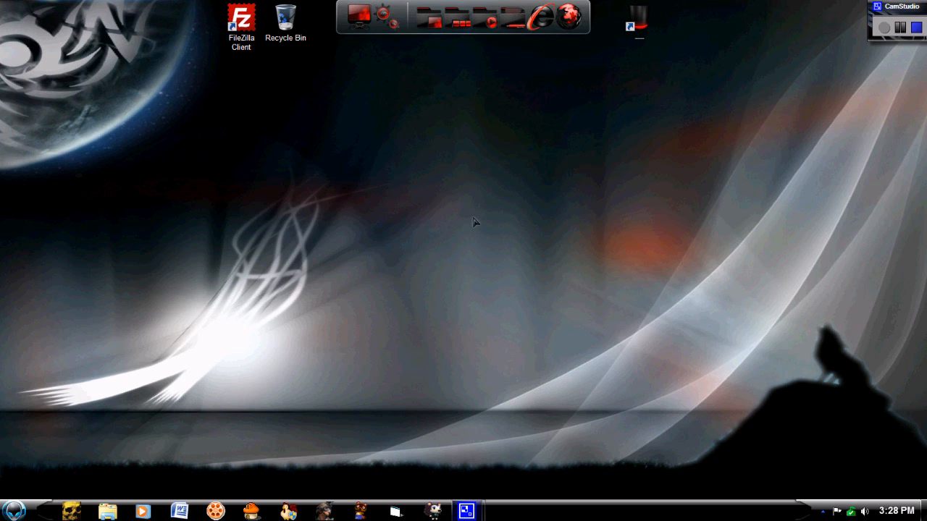
mouse_move(475, 225)
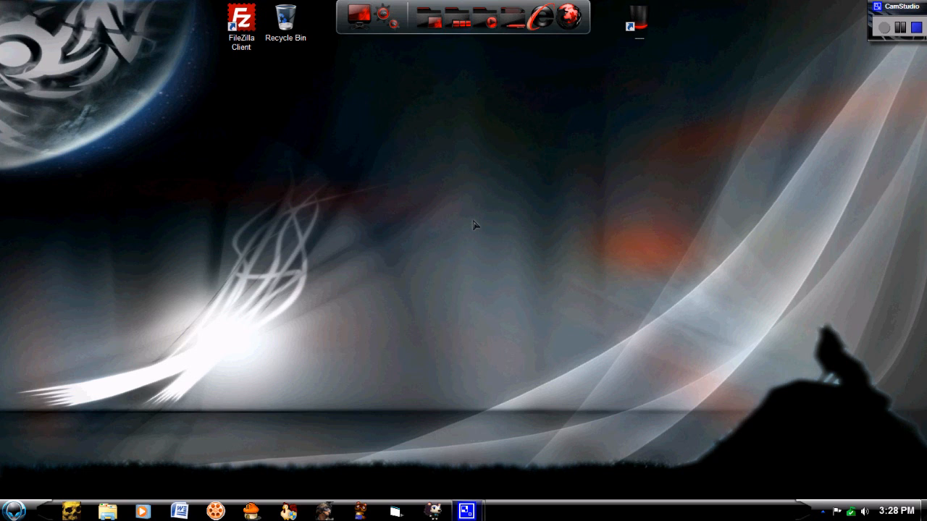
mouse_move(476, 229)
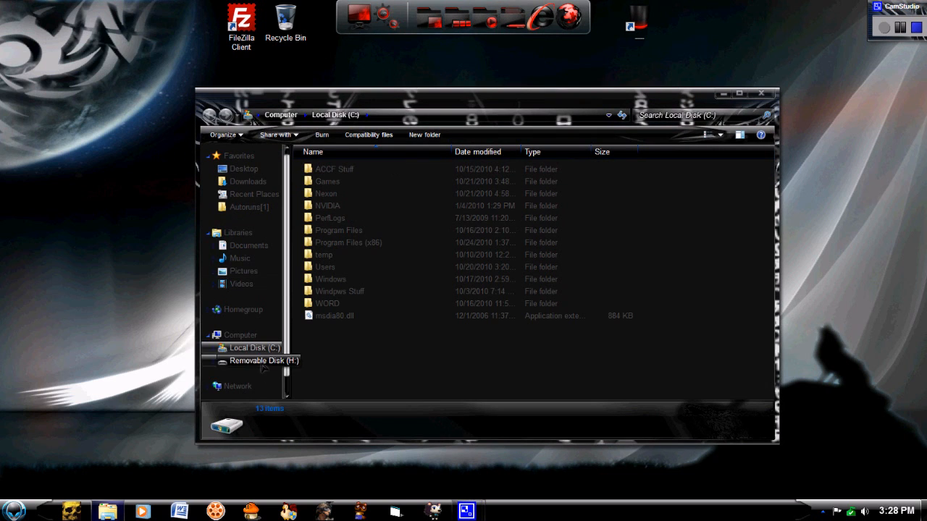
Step: Show Removable Disk (H:), enter its wad folder and select Gecko_OS_1.9.3.wad to confirm it is present
left_click(265, 361)
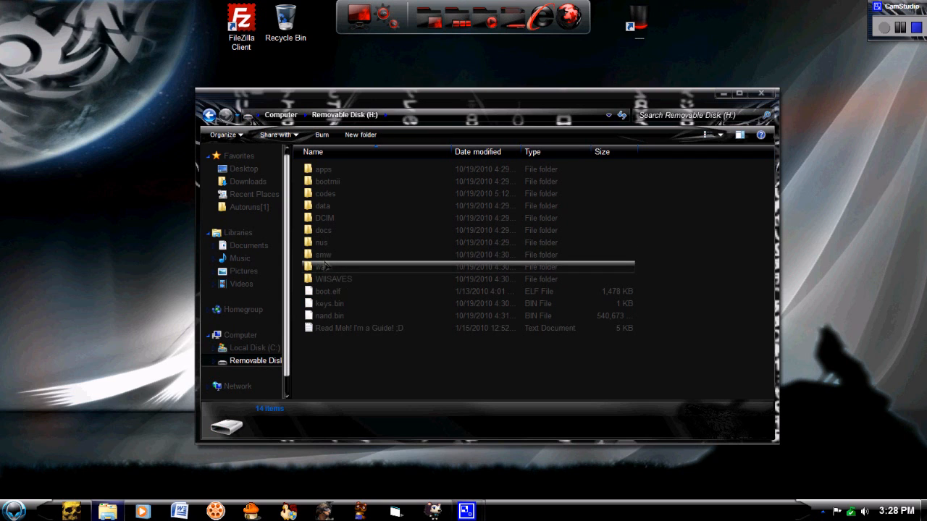
double_click(322, 266)
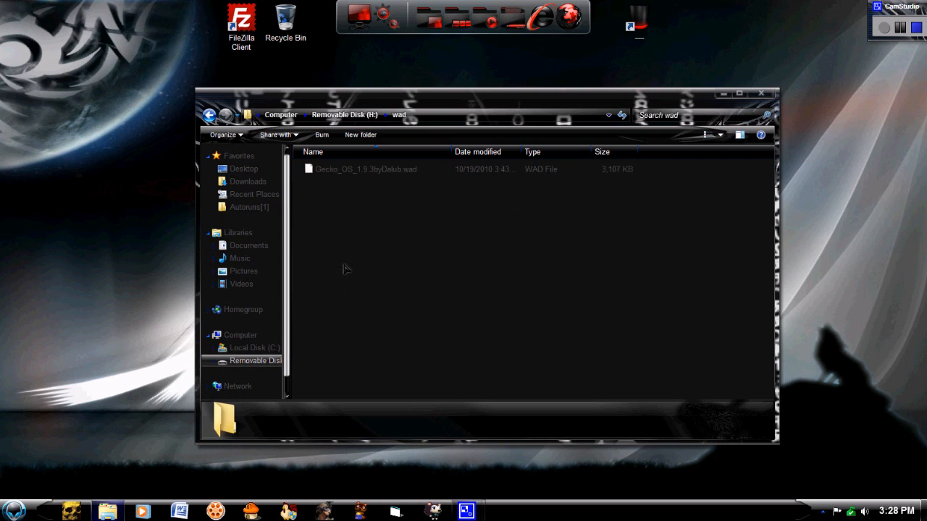
left_click(365, 168)
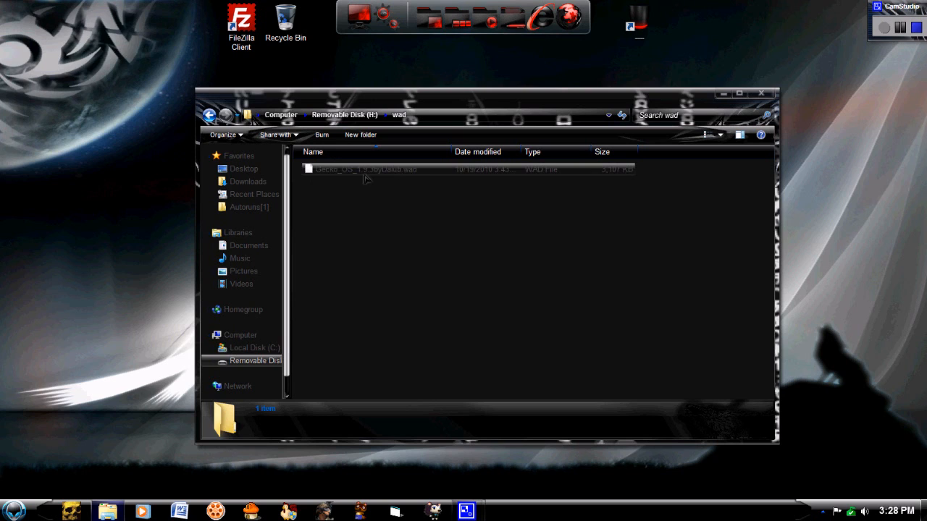
mouse_move(442, 180)
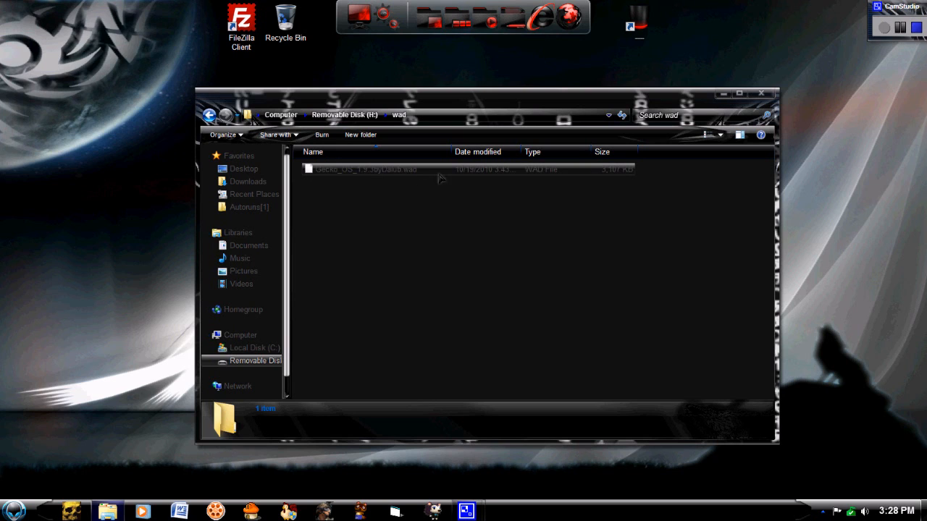
left_click(365, 168)
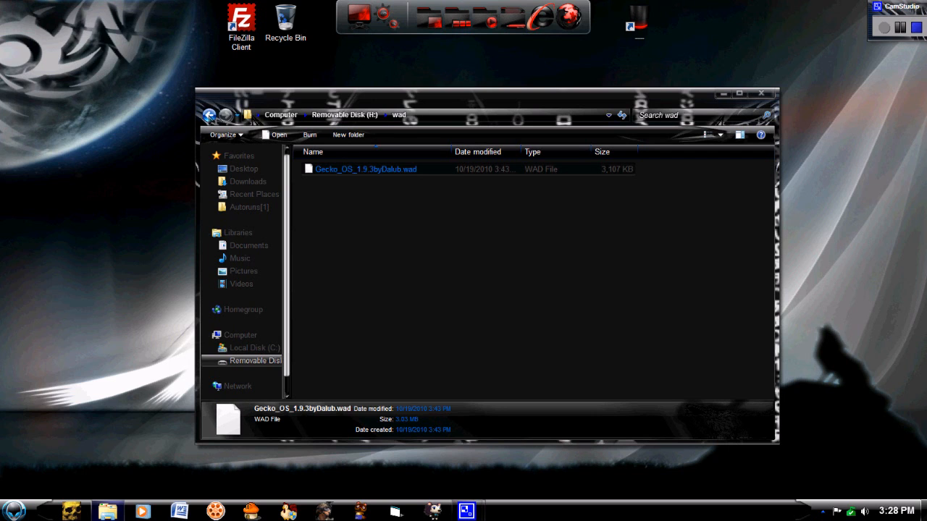
Step: Browse from H: into apps and Wad Manager 1.6, then come back to the card's root listing
left_click(208, 115)
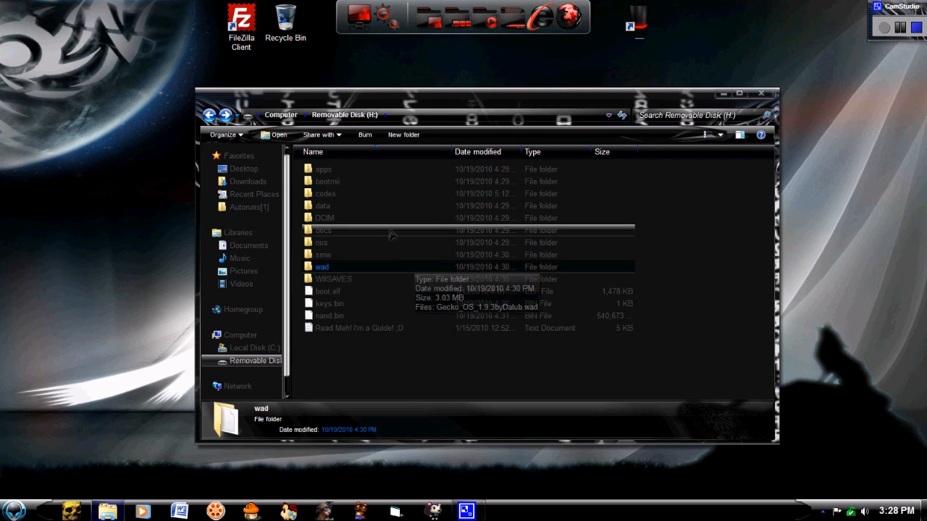
double_click(323, 168)
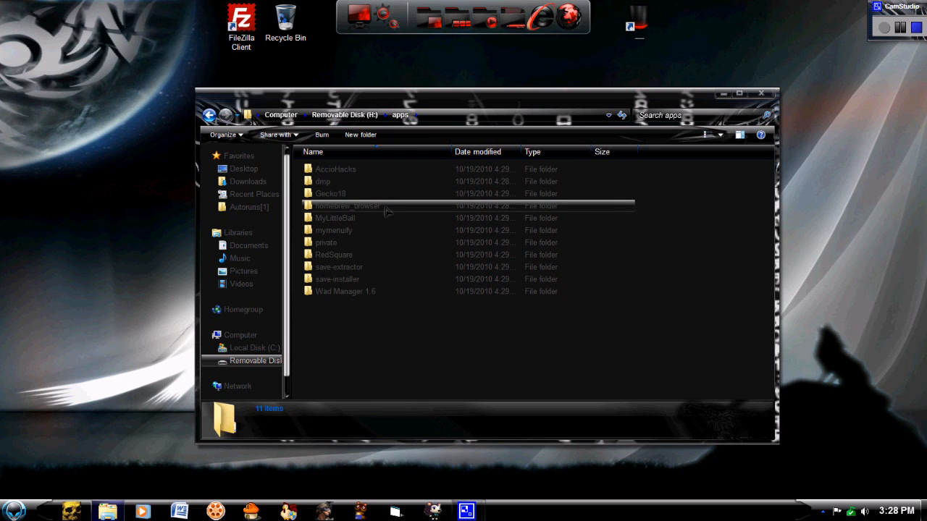
mouse_move(347, 206)
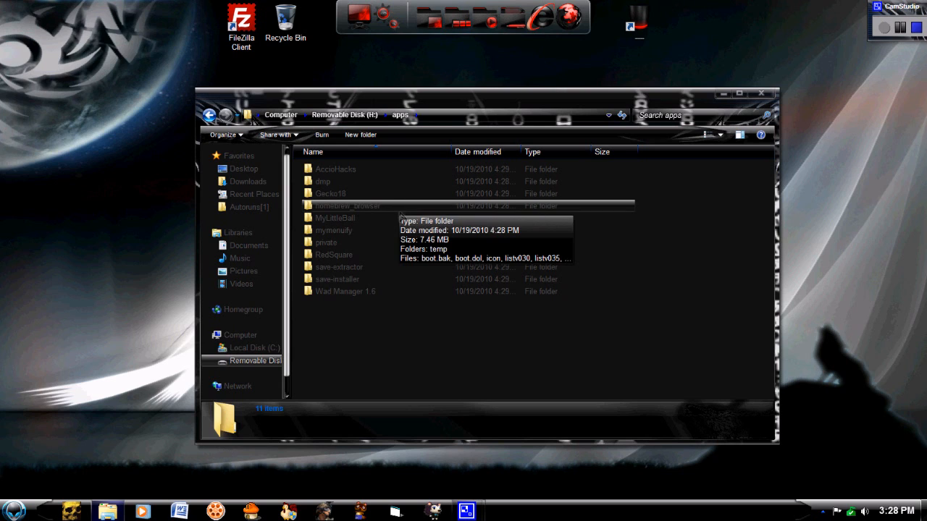
double_click(345, 291)
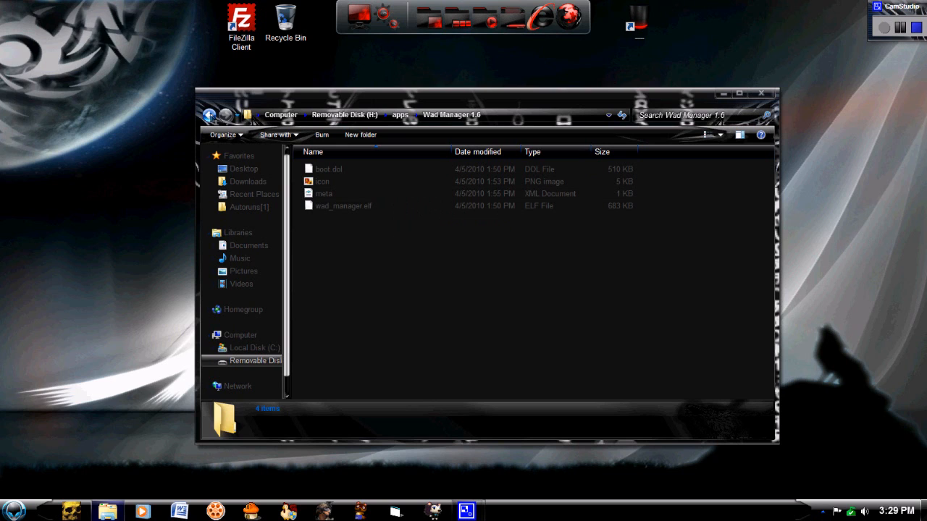
left_click(208, 116)
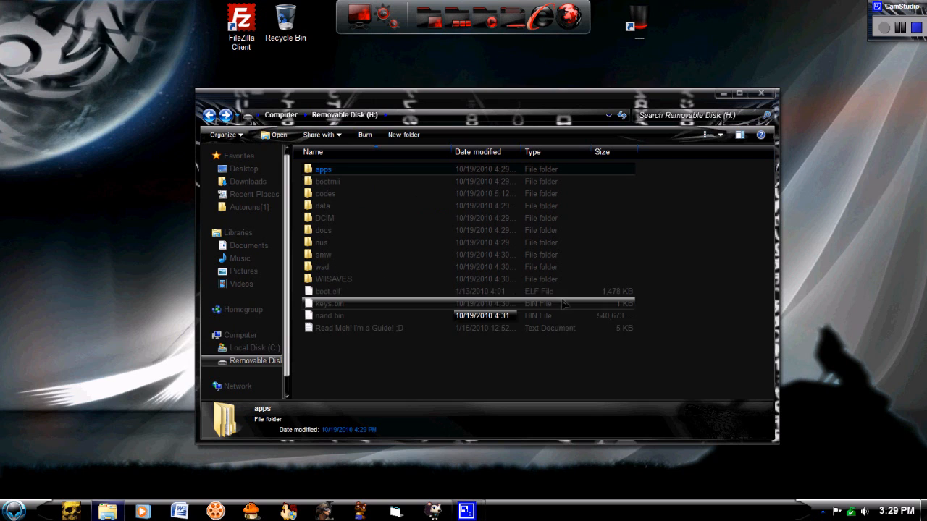
mouse_move(326, 242)
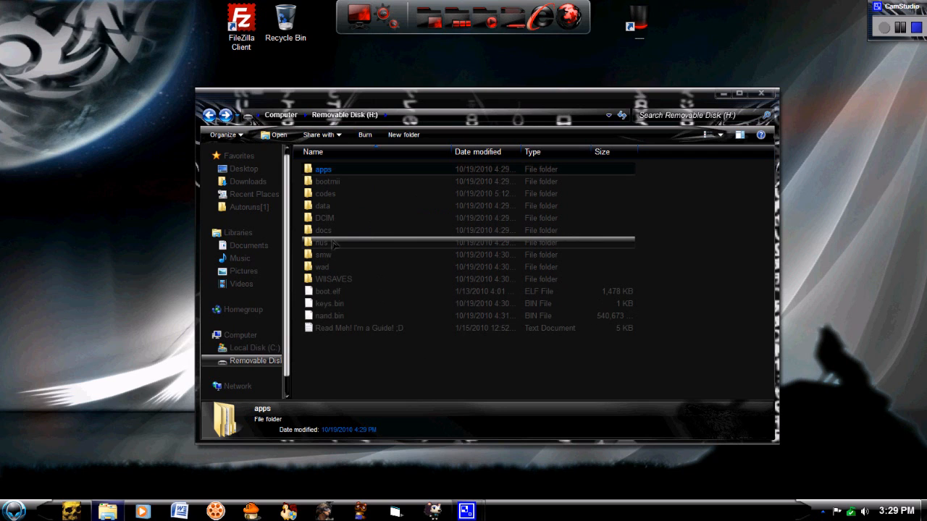
Step: Reopen the wad folder on H:, highlight the Gecko_OS .wad file, then clear the selection
left_click(322, 266)
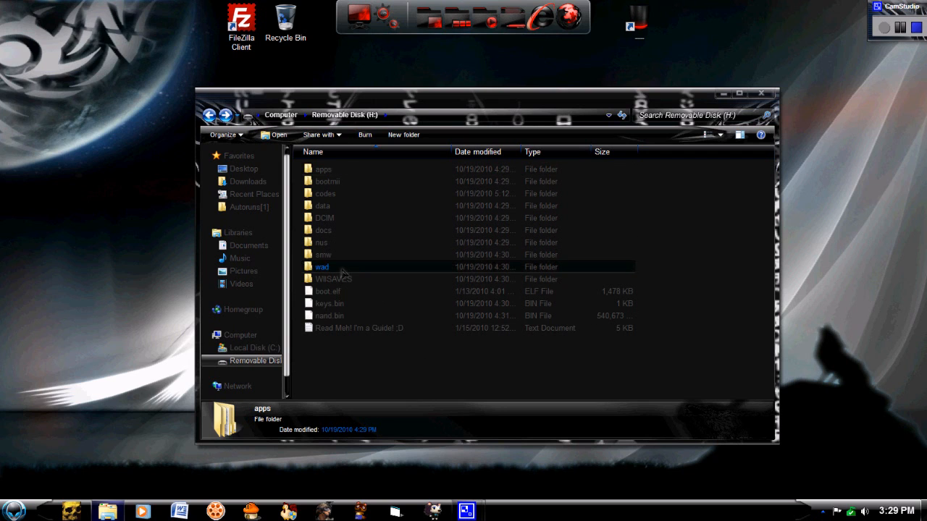
double_click(321, 267)
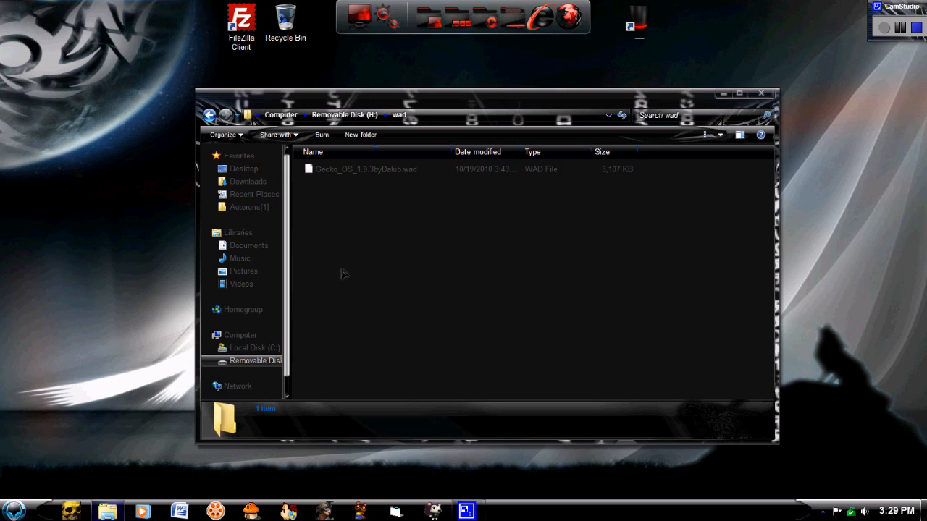
left_click(365, 168)
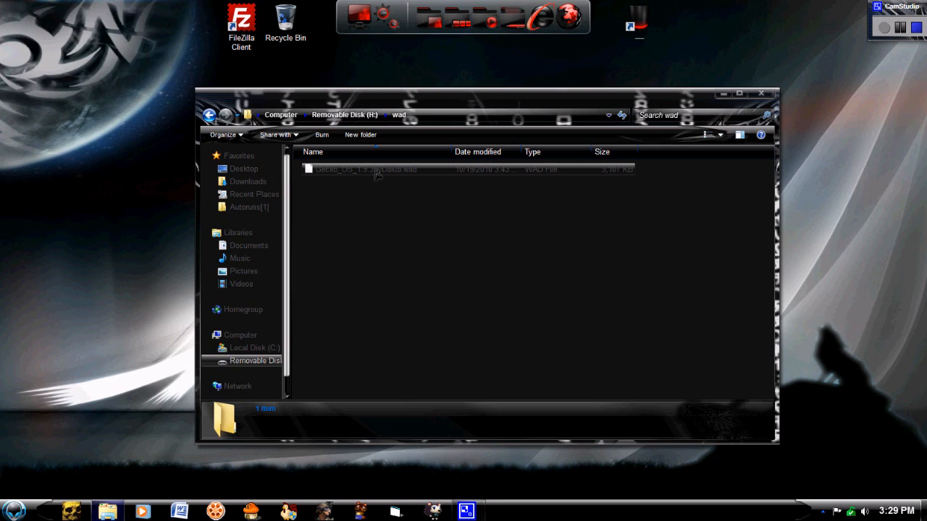
mouse_move(724, 180)
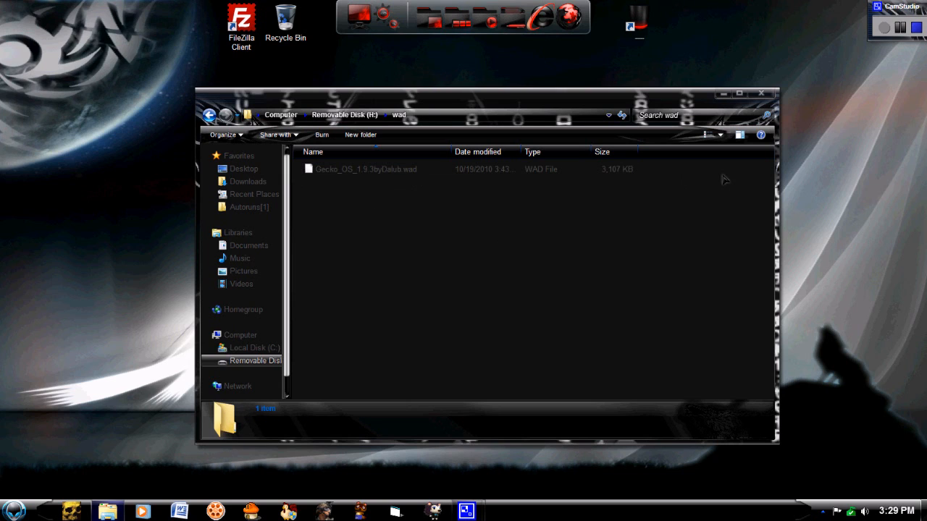
left_click(738, 93)
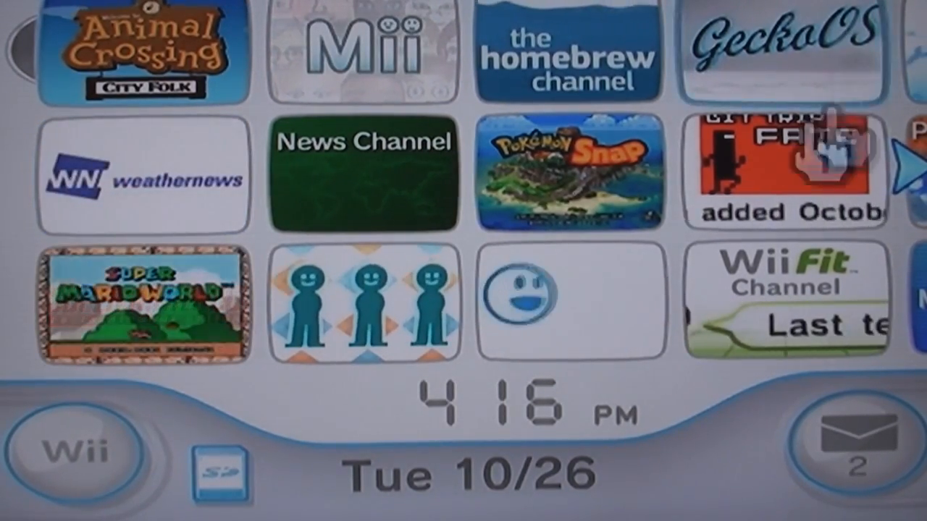
Step: Launch a channel tile from the Wii menu and start it, reaching the homebrew disclaimer screen
left_click(782, 152)
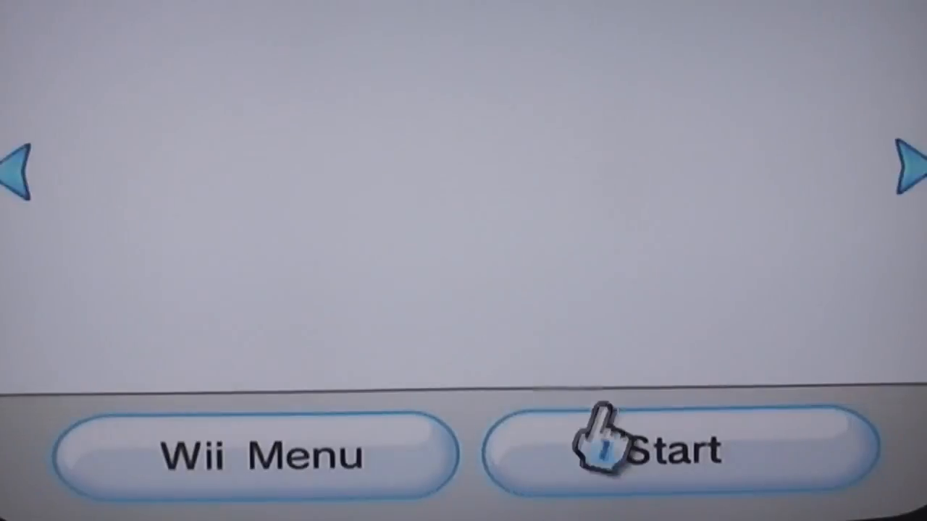
left_click(666, 449)
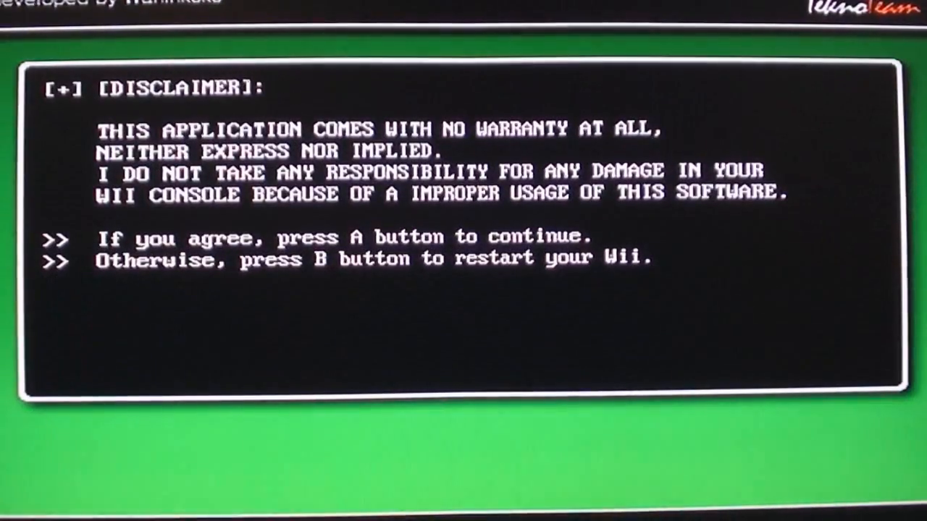
Step: Accept the disclaimer, switch from IOS249 to IOS236, continue, and choose Wii SD Slot as the source
key("a")
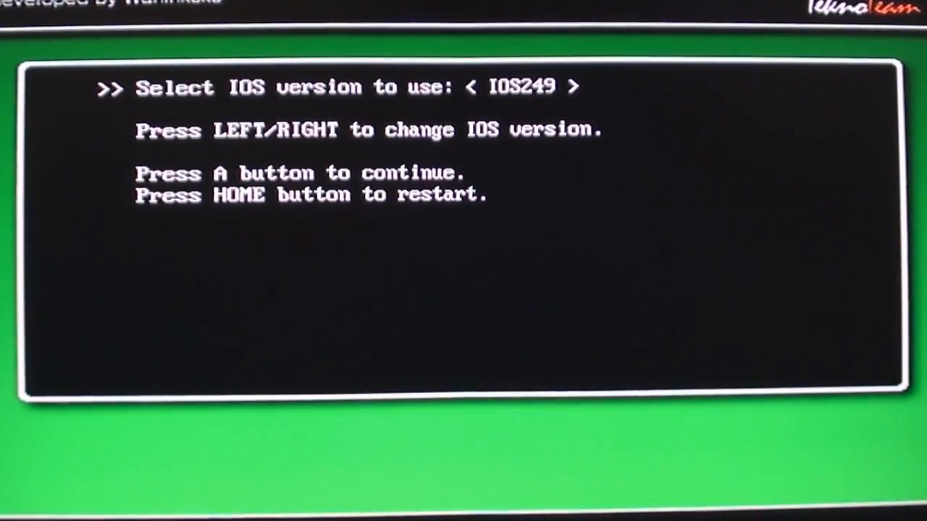
key("Left")
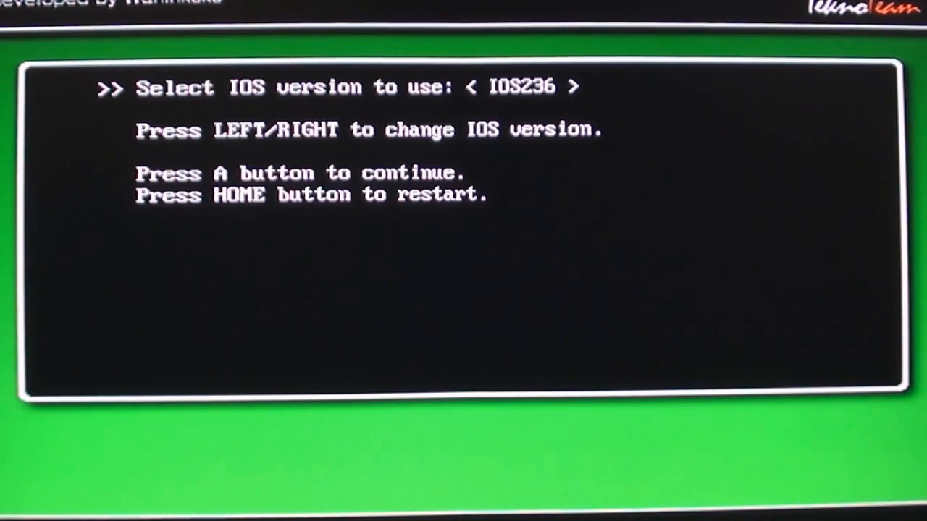
key("a")
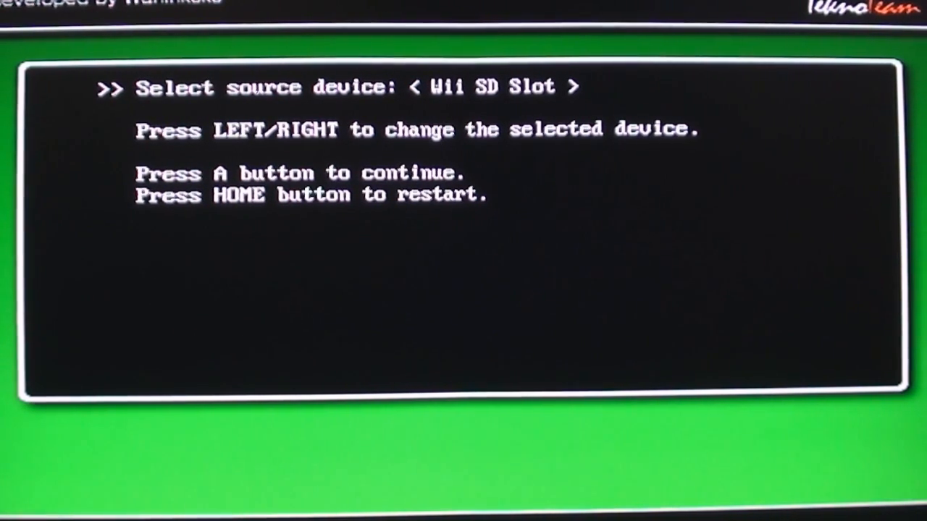
key("a")
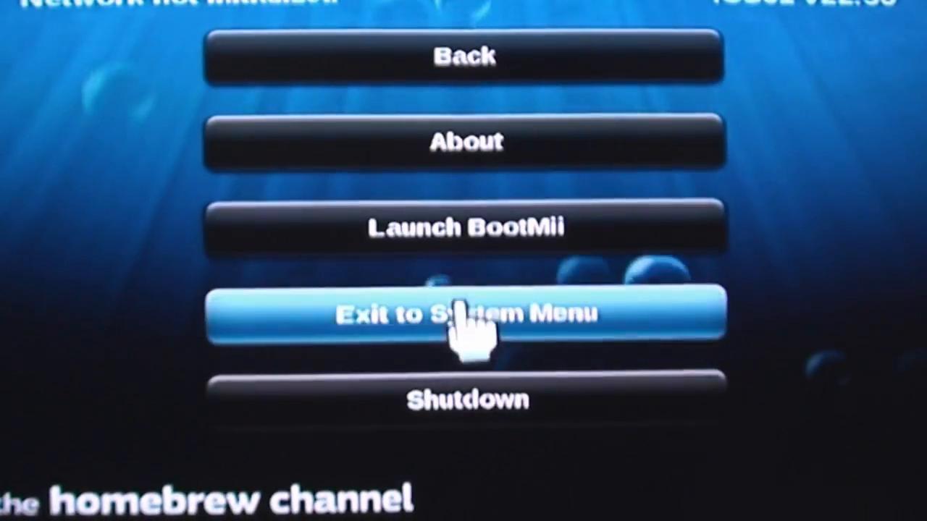
Step: Exit the Homebrew Channel to the System Menu, where the GeckoOS channel now appears
left_click(464, 314)
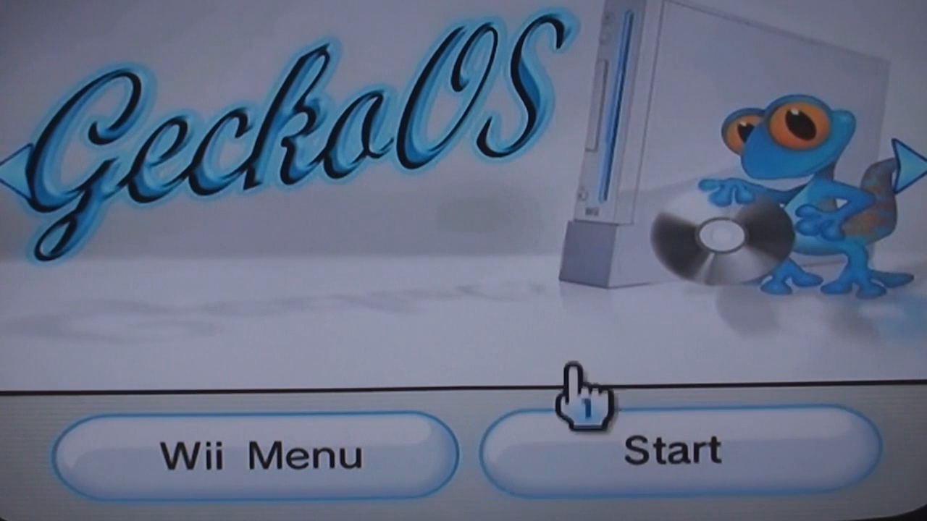
mouse_move(712, 331)
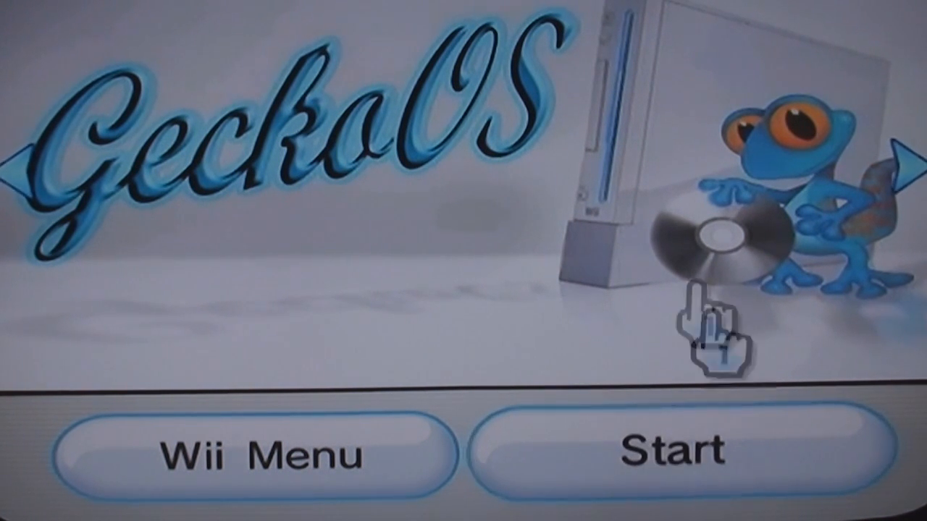